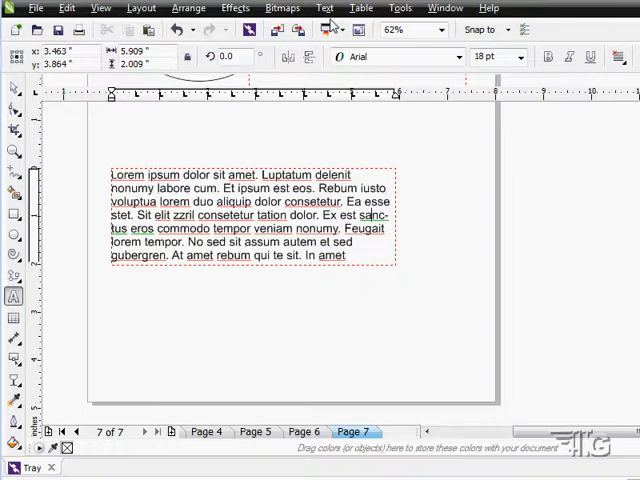
Step: Look at the Text menu commands before moving from the Lorem ipsum page
click(324, 8)
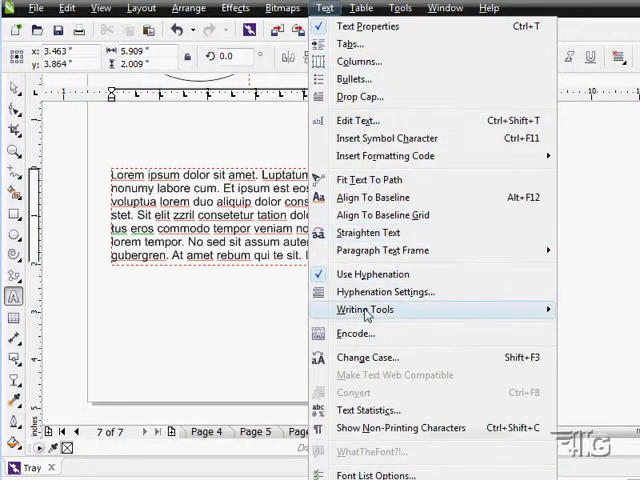
mouse_move(364, 308)
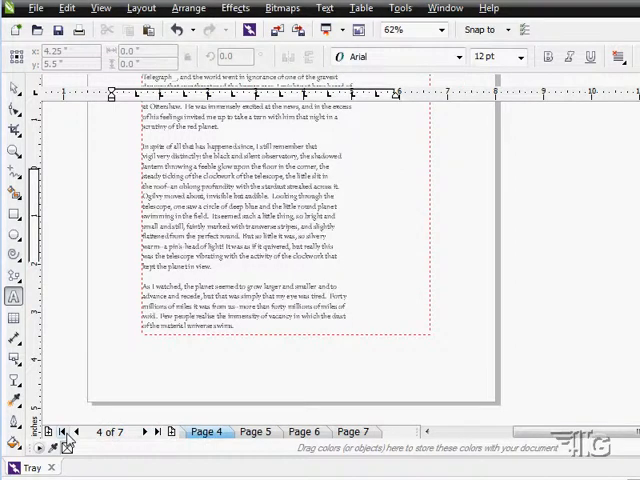
Step: Show page 1 and zoom to inspect the story text with its flagged misspellings
click(60, 432)
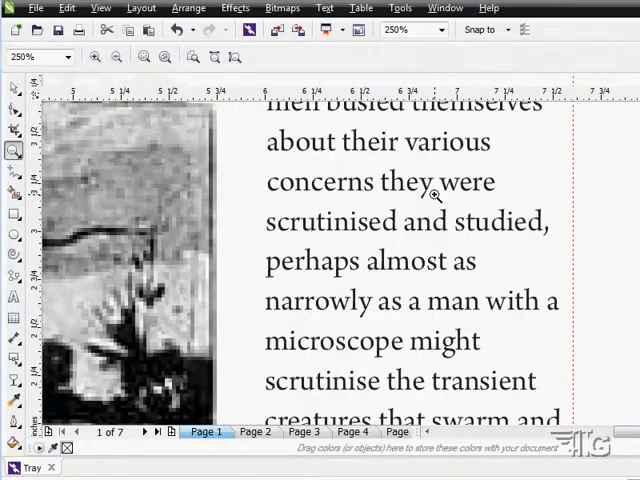
scroll(down, 3)
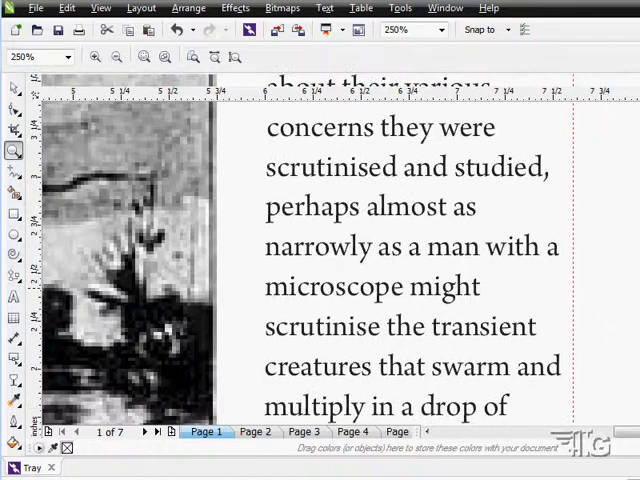
scroll(down, 3)
text(water. With infinite)
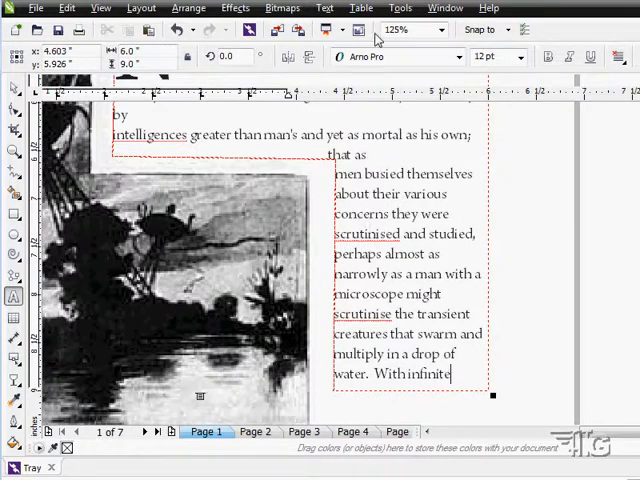
click(324, 8)
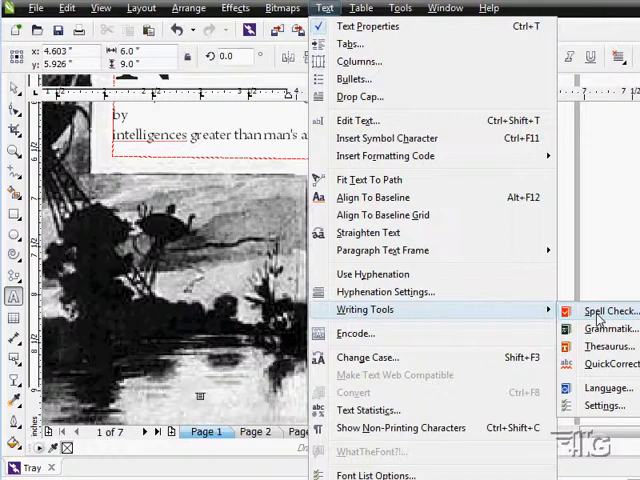
Step: Run the Spell Checker on the opening text, leaving the flagged name KEPLER unchanged
click(612, 312)
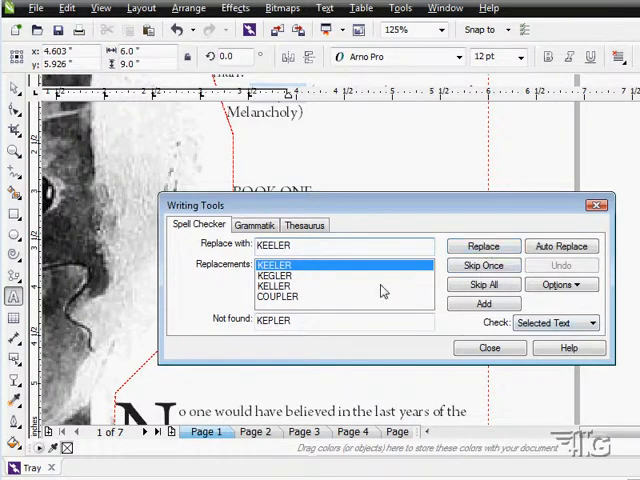
click(592, 322)
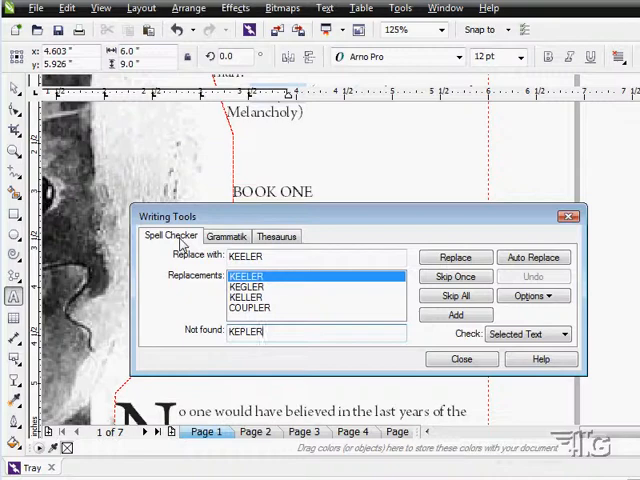
click(226, 236)
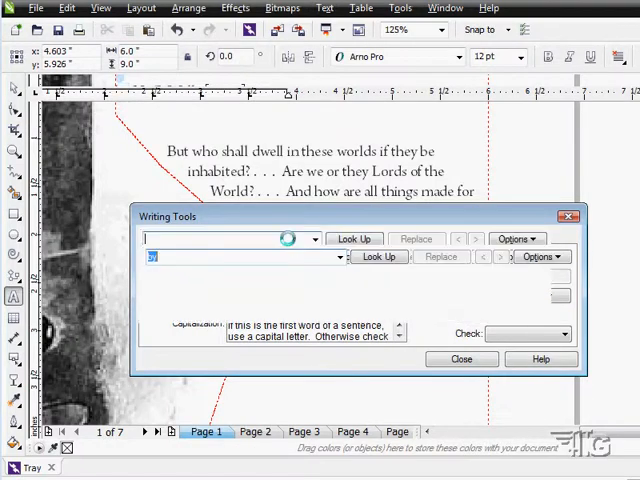
Step: Review the Grammatik and Thesaurus suggestions, then close the Writing Tools
click(276, 236)
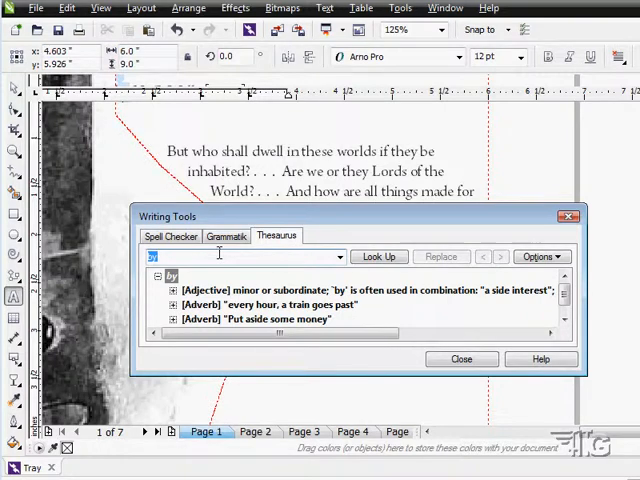
click(172, 292)
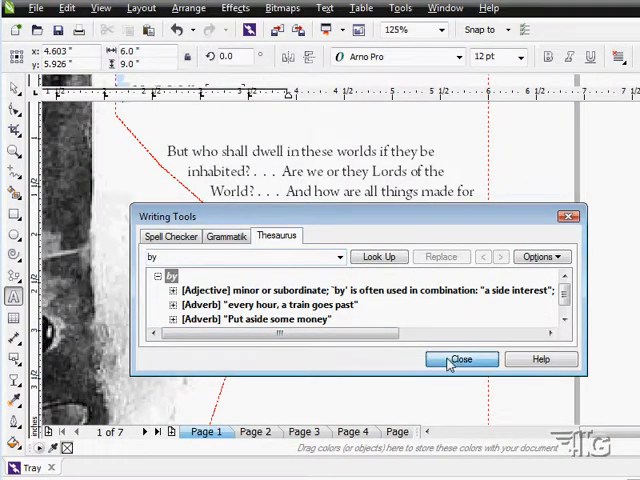
click(460, 360)
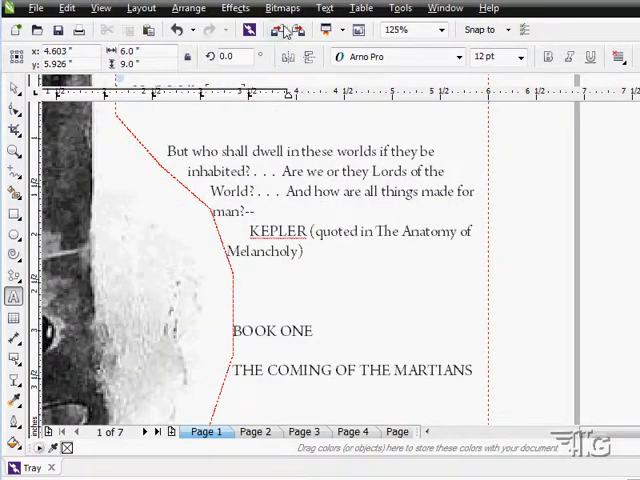
Step: Check the language assigned to the selected text via Writing Tools and dismiss it unchanged
click(324, 8)
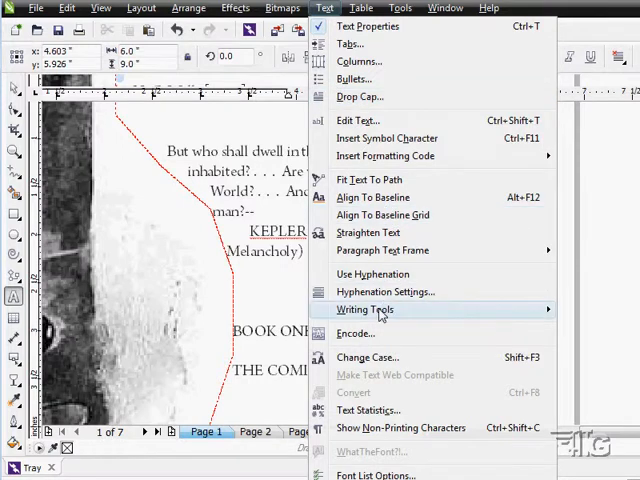
mouse_move(364, 308)
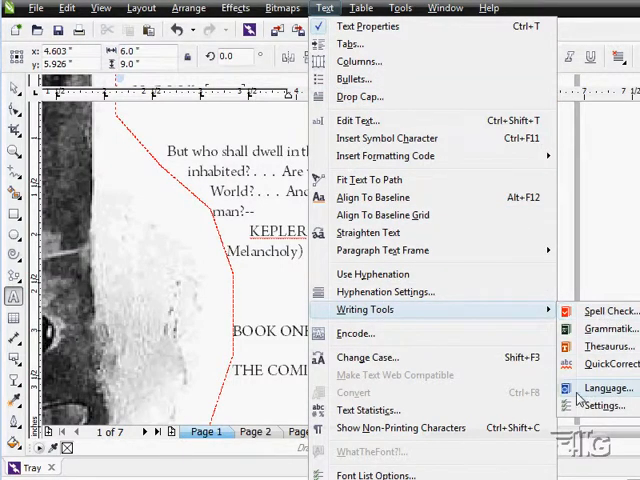
click(606, 388)
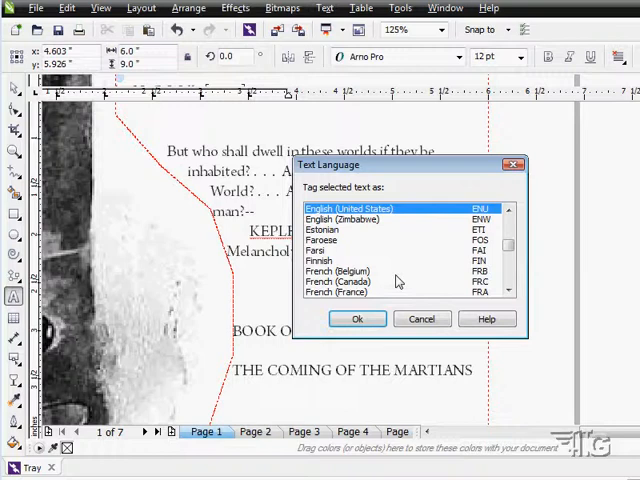
click(508, 292)
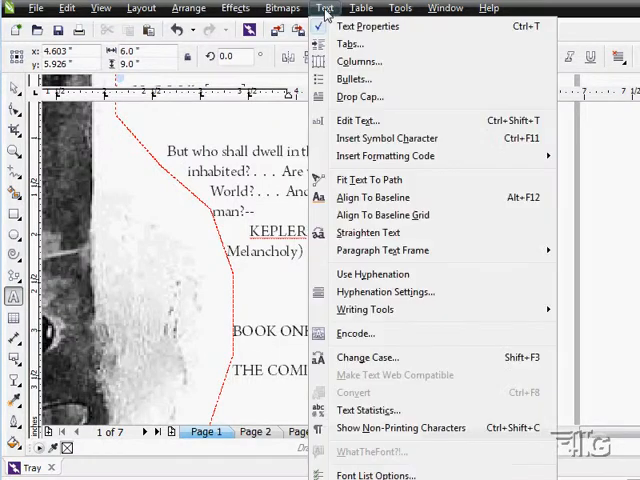
mouse_move(392, 308)
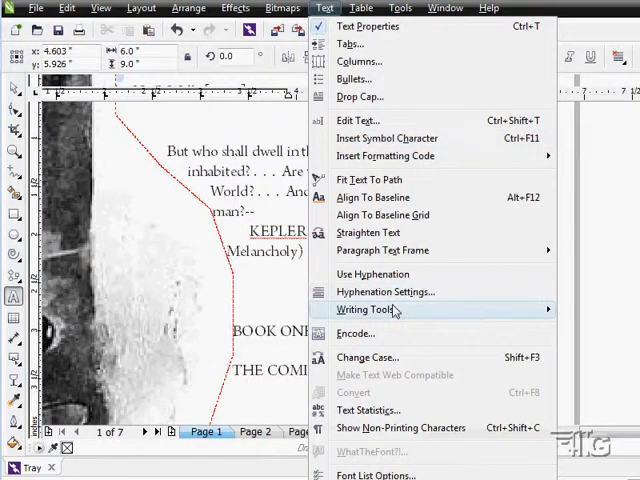
mouse_move(364, 308)
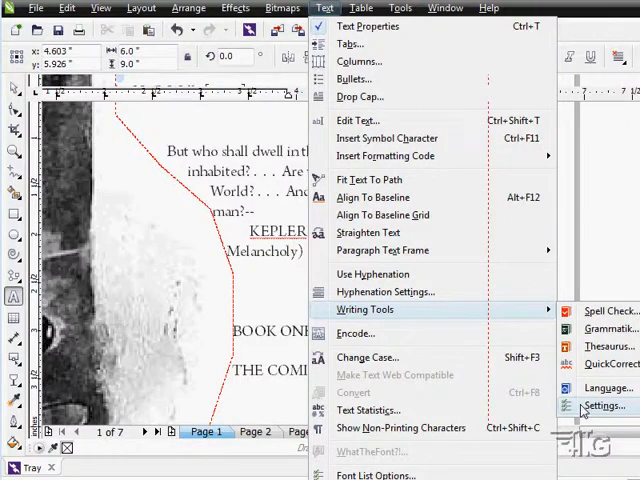
Step: Bring up the Spelling page of Options with automatic checking and error visibility choices
click(602, 404)
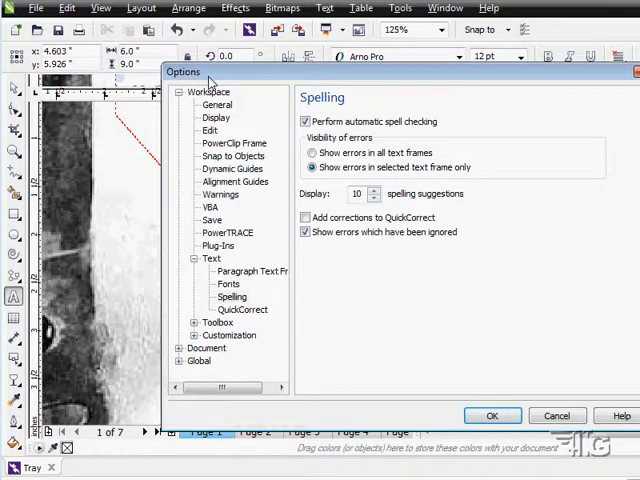
mouse_move(222, 262)
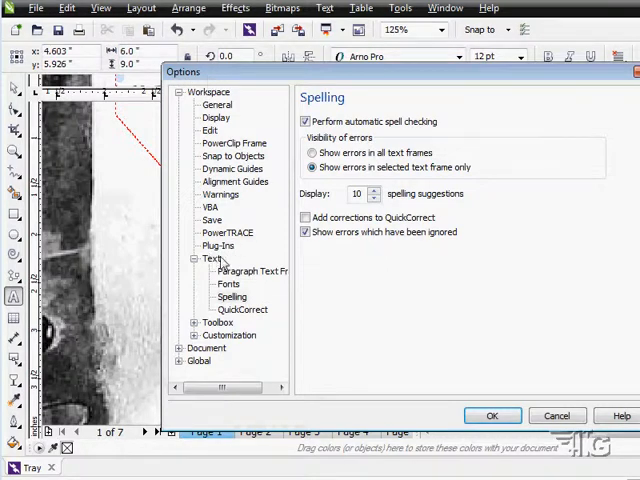
mouse_move(240, 304)
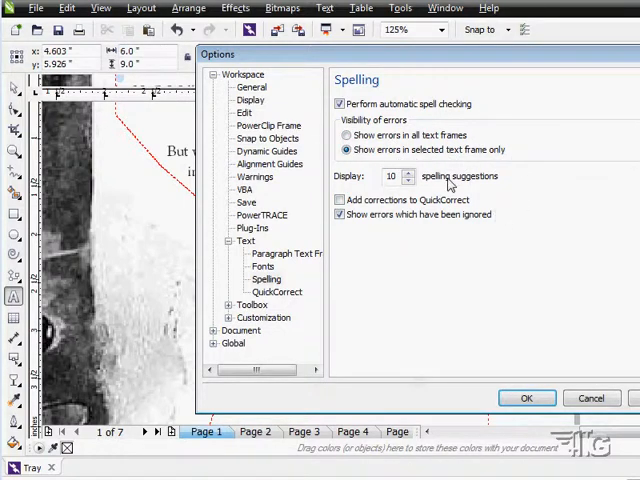
mouse_move(470, 196)
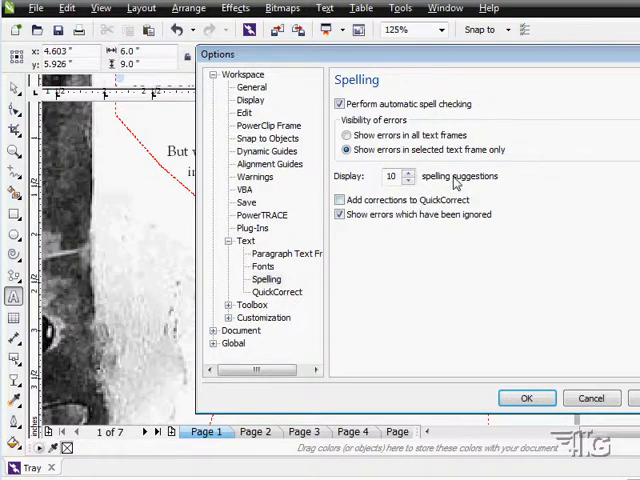
mouse_move(364, 208)
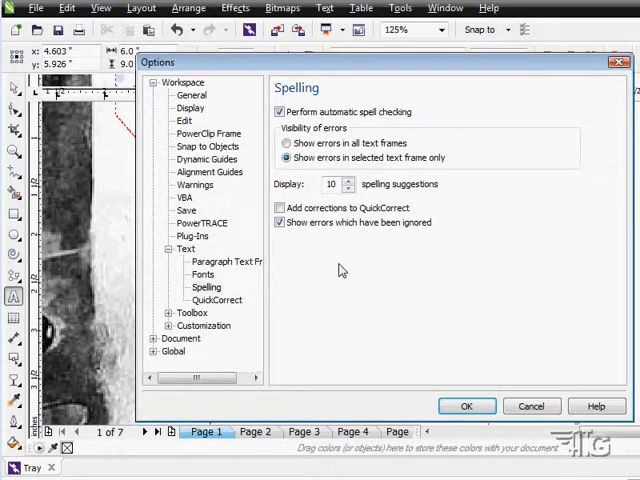
mouse_move(348, 316)
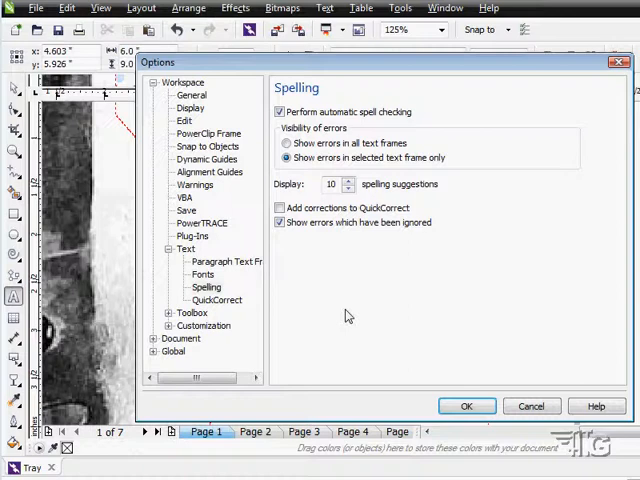
mouse_move(324, 244)
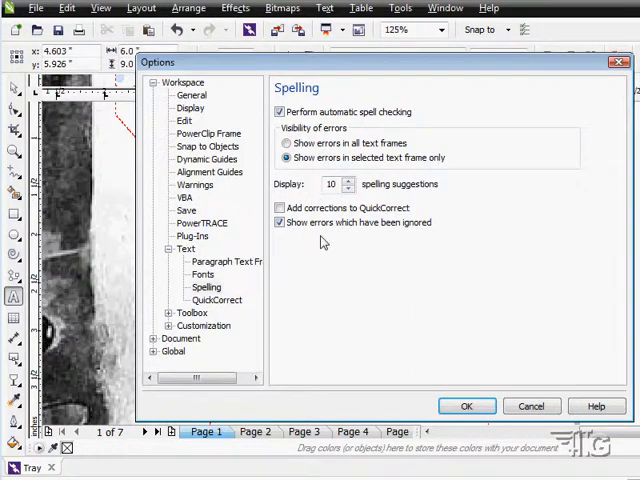
mouse_move(386, 244)
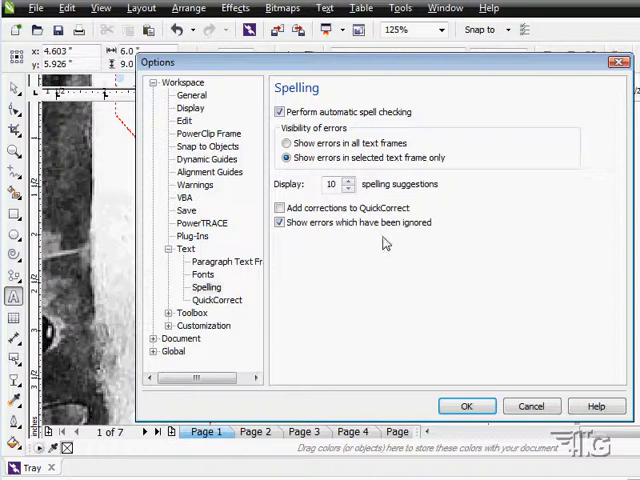
Step: Show the QuickCorrect preferences and scroll through the replacement-text list of common misspellings
click(216, 300)
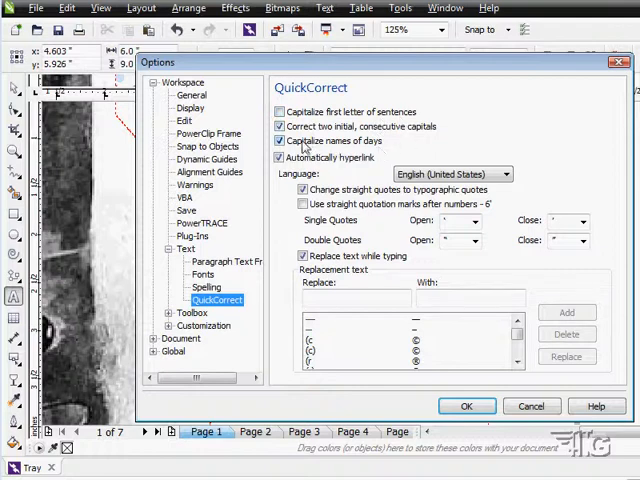
mouse_move(440, 140)
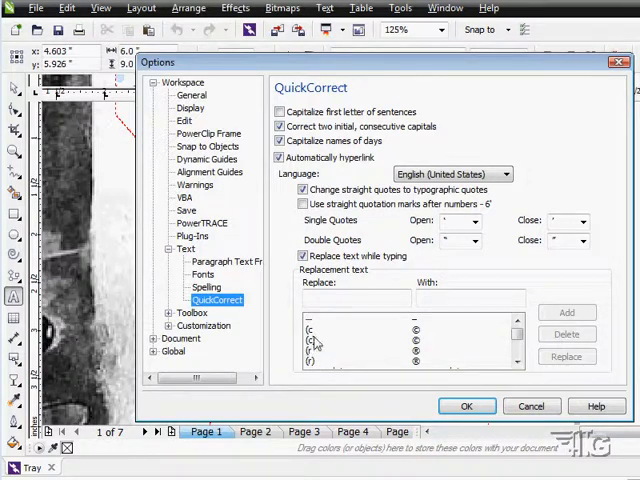
mouse_move(422, 350)
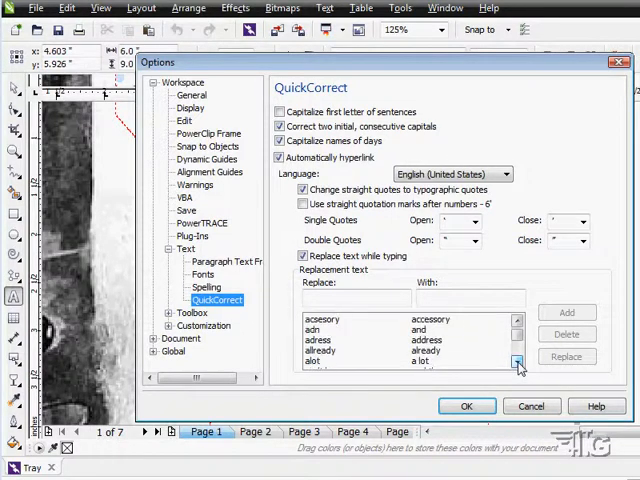
click(518, 364)
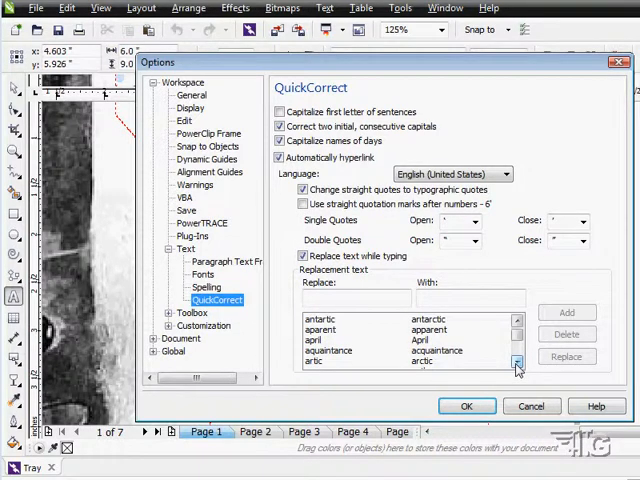
click(516, 364)
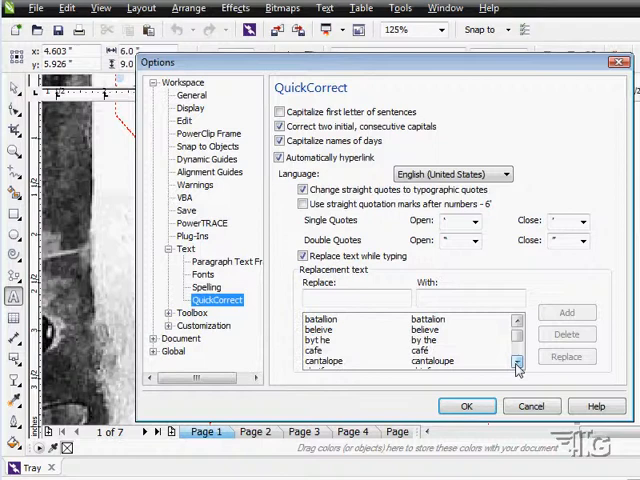
click(516, 362)
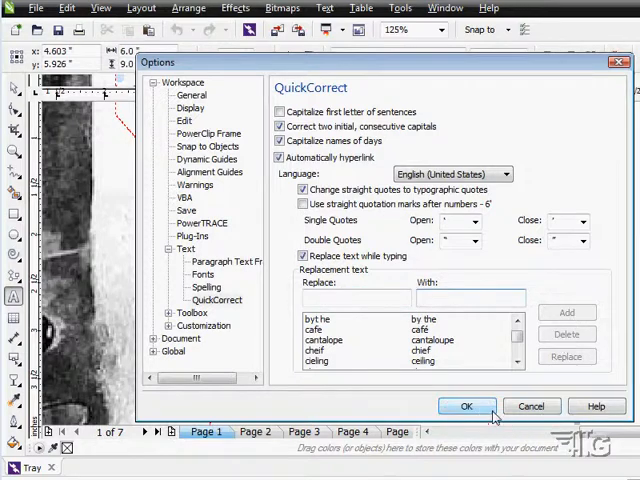
Step: Close Options with OK, keeping the settings, and return to the Text menu
click(466, 406)
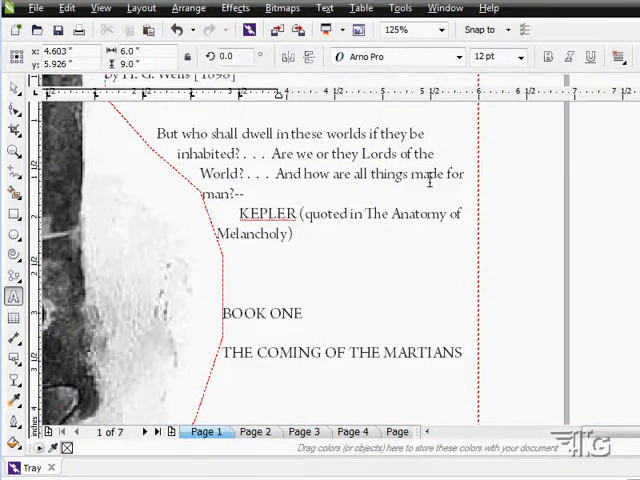
click(324, 8)
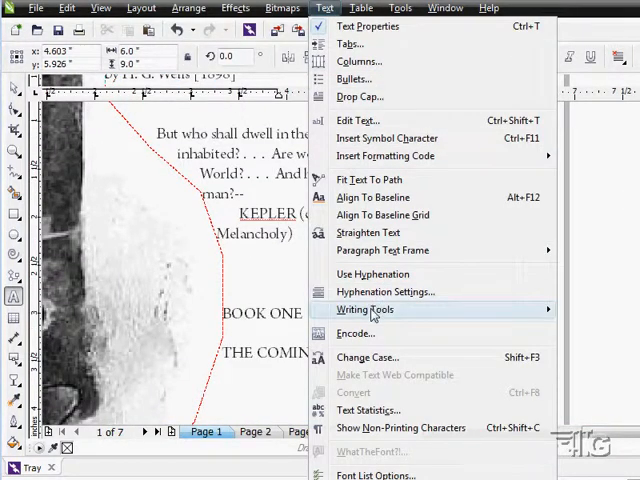